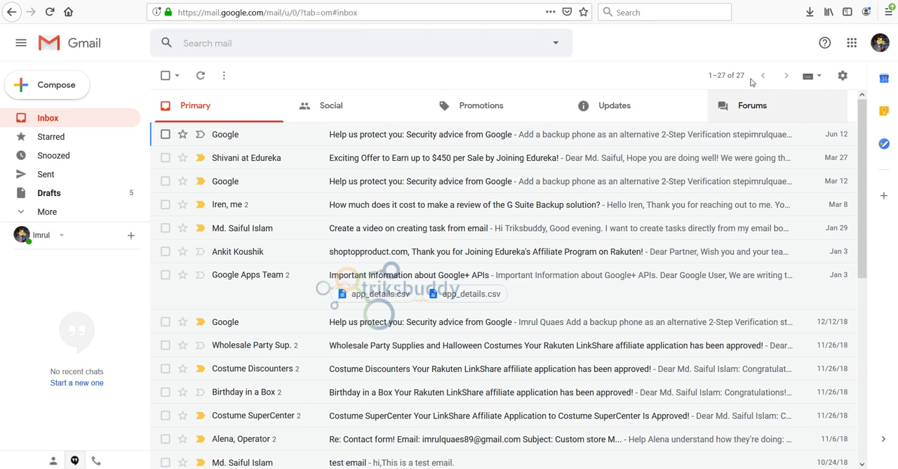
- Show the Google apps launcher from the Gmail inbox
{"action": "left_click", "coordinate": [853, 42]}
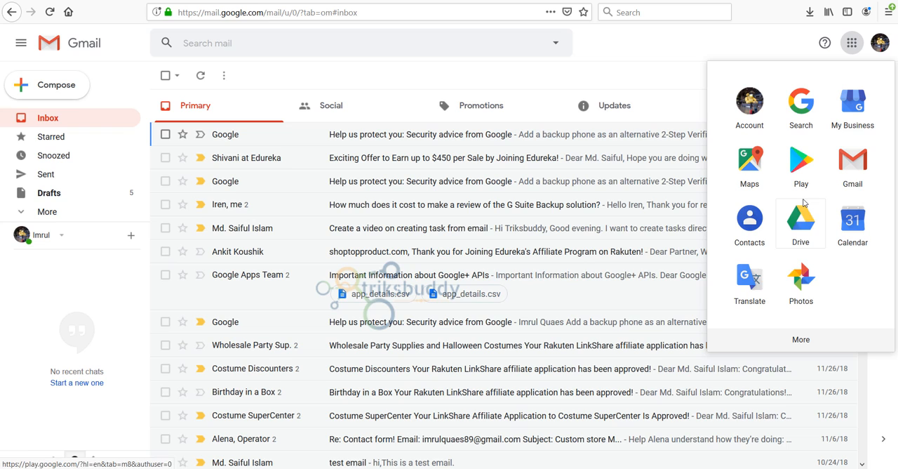
- Go to Google Drive and upload Sommerville RE questions.pdf from Downloads into My Drive
{"action": "left_click", "coordinate": [800, 218]}
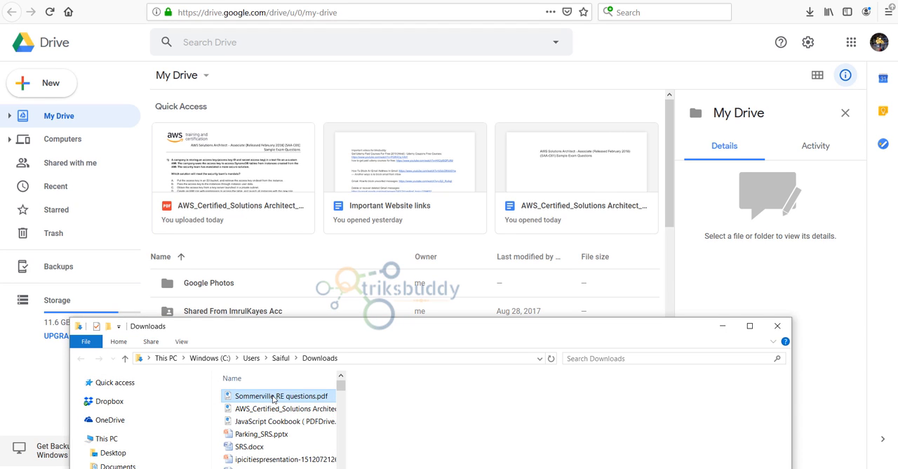
{"action": "left_click_drag", "start_coordinate": [276, 395], "coordinate": [504, 291]}
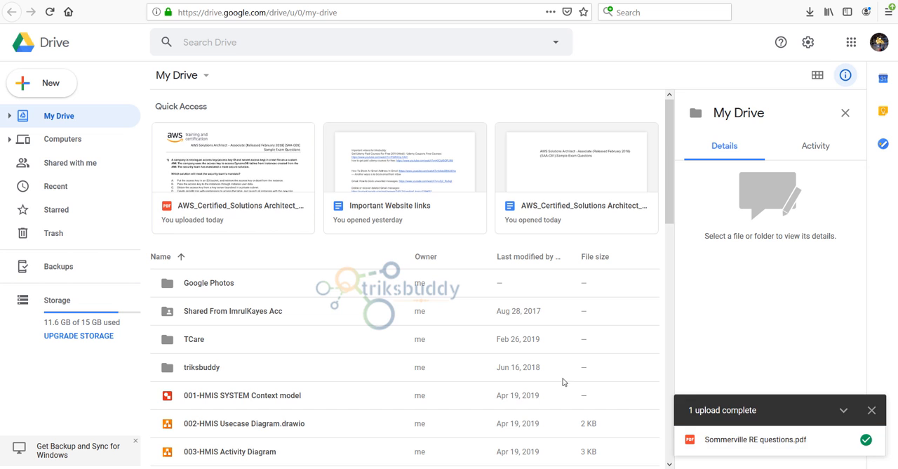
{"action": "scroll", "scroll_direction": "down", "scroll_amount": 3}
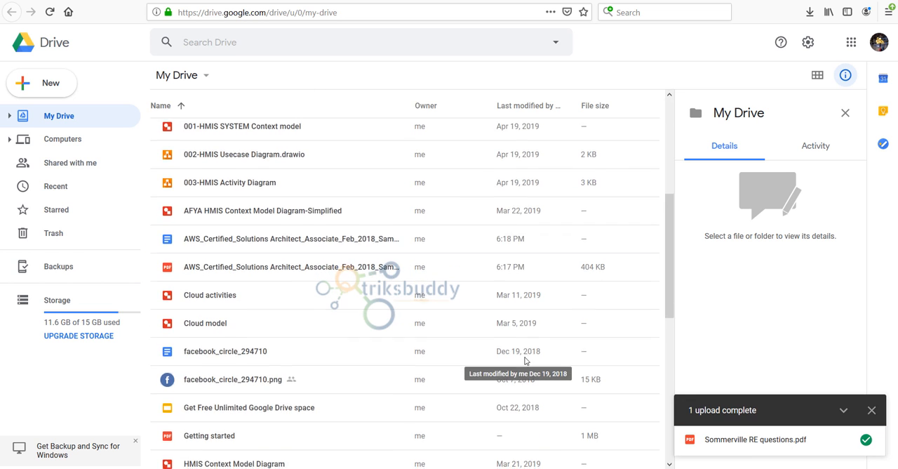
- Open Sommerville RE questions.pdf with Google Docs
{"action": "scroll", "scroll_direction": "down", "scroll_amount": 3}
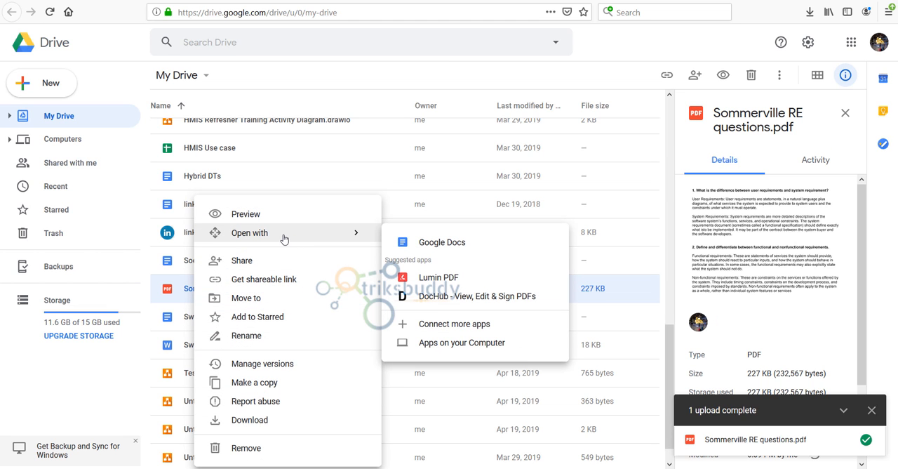
{"action": "mouse_move", "coordinate": [446, 246]}
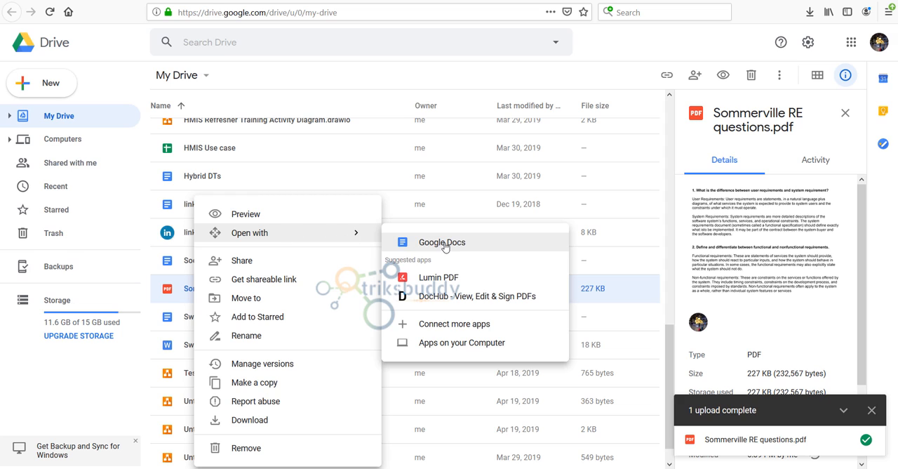
{"action": "mouse_move", "coordinate": [447, 247]}
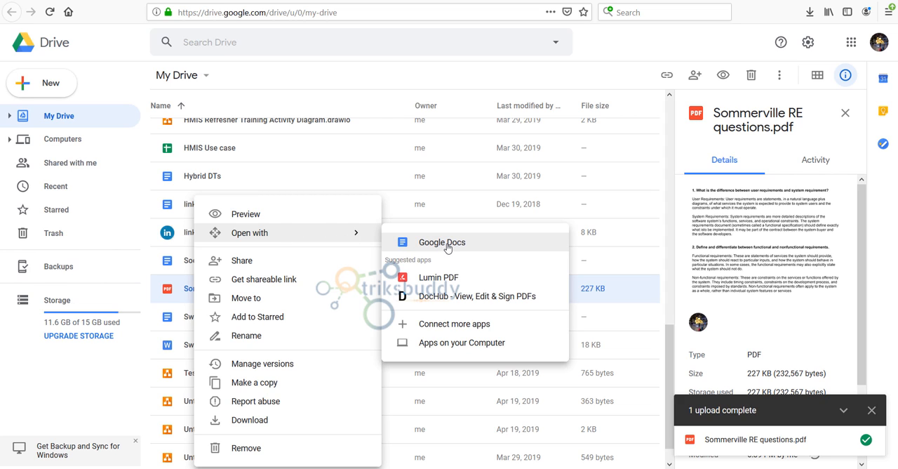
{"action": "left_click", "coordinate": [441, 242]}
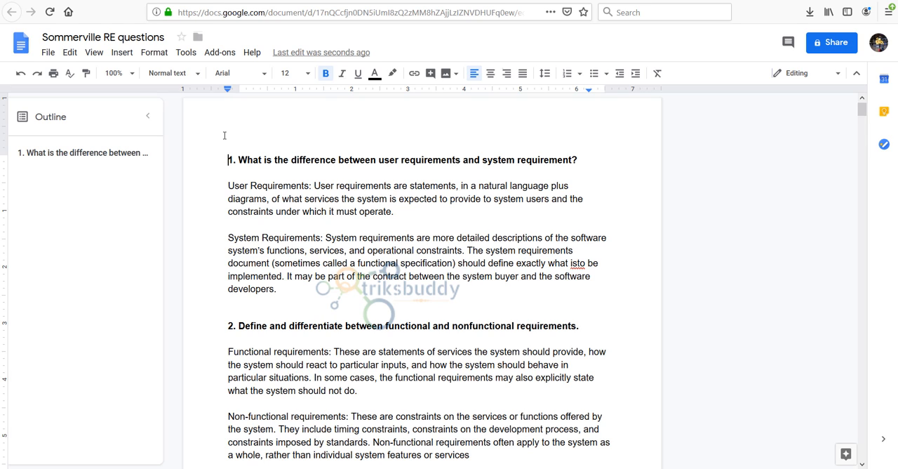
- Download the converted document as Microsoft Word (.docx)
{"action": "left_click", "coordinate": [49, 52]}
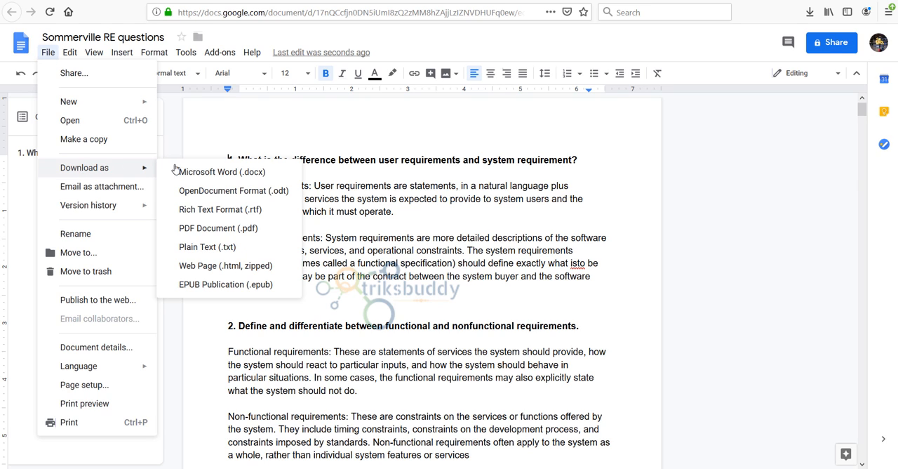
{"action": "mouse_move", "coordinate": [210, 175]}
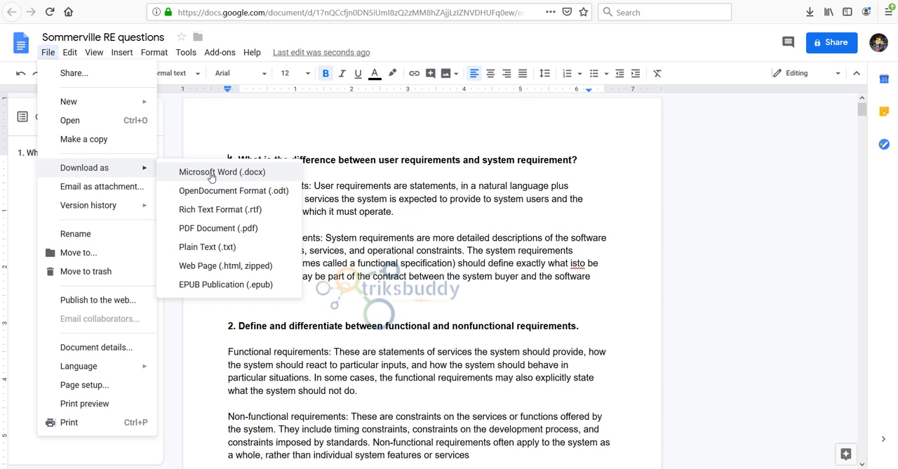
{"action": "left_click", "coordinate": [222, 172]}
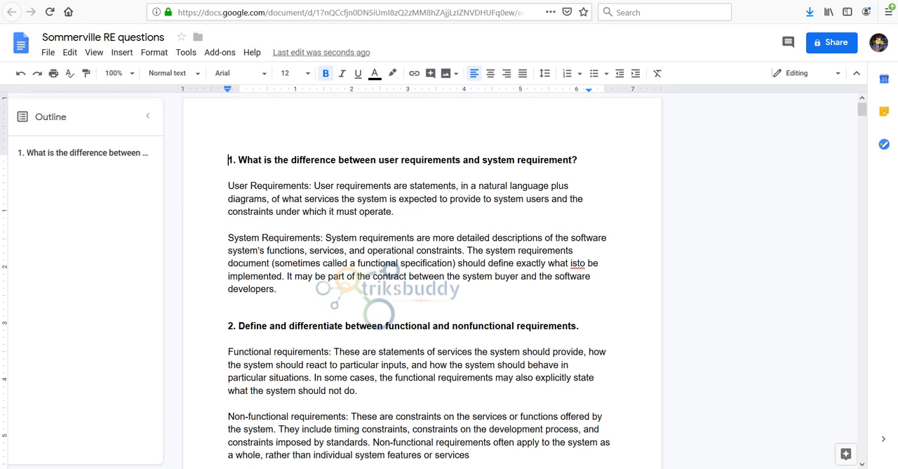
- Open the downloaded Sommerville RE questions .docx in Word and scroll through it
{"action": "left_click", "coordinate": [808, 12]}
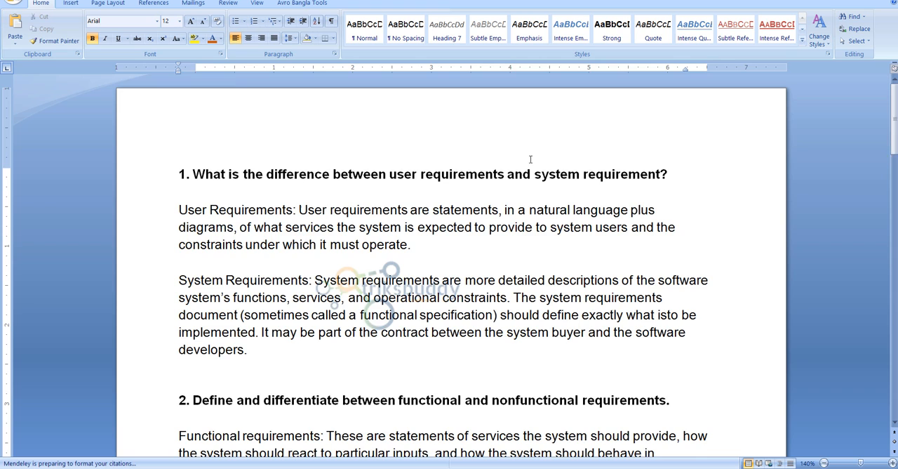
{"action": "scroll", "scroll_direction": "down", "scroll_amount": 3}
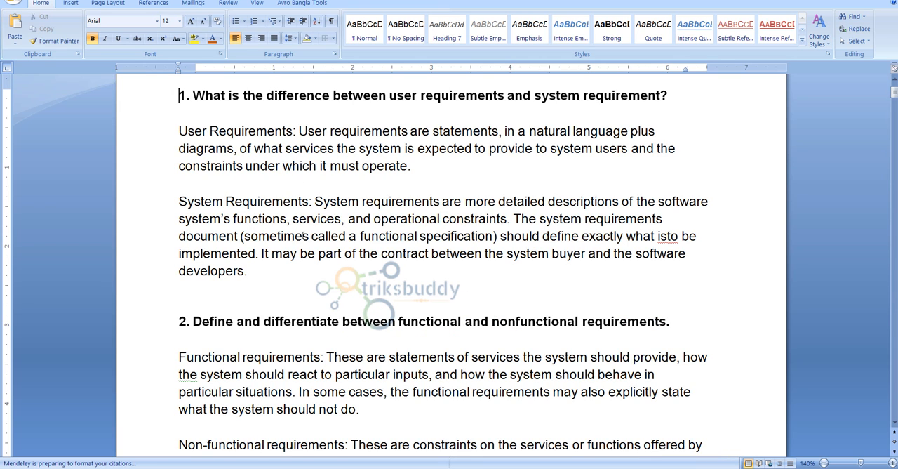